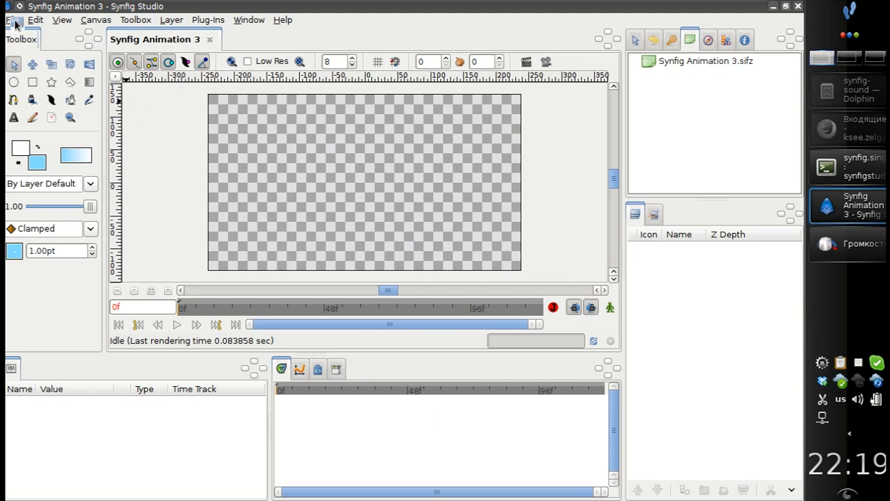
# Step: Bring up the File menu to reach the recently opened scenes
pyautogui.click(11, 19)
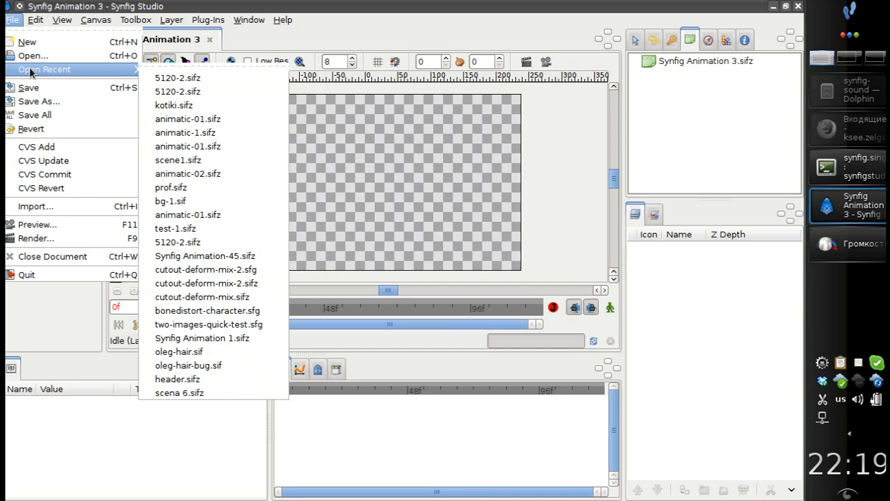
pyautogui.moveTo(49, 69)
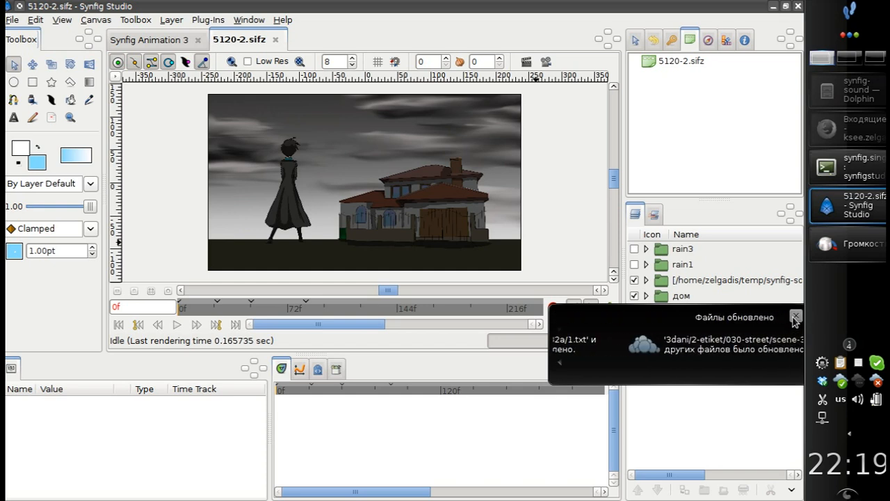
pyautogui.click(795, 317)
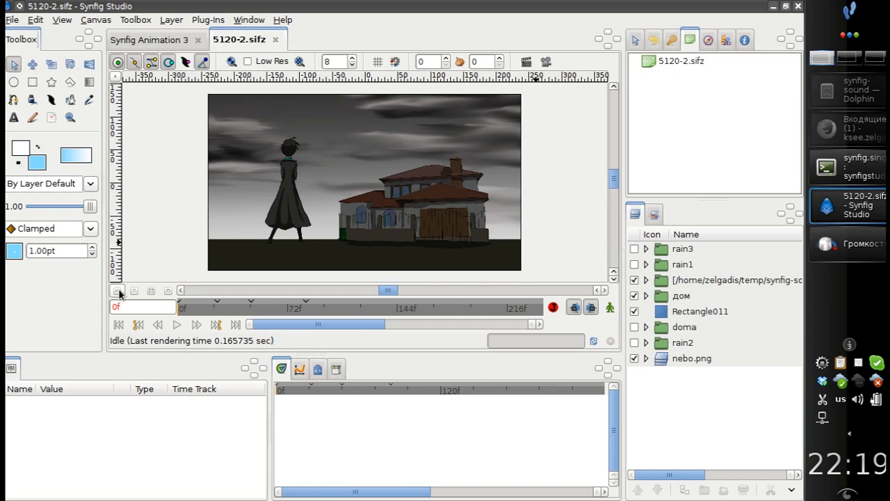
pyautogui.moveTo(118, 292)
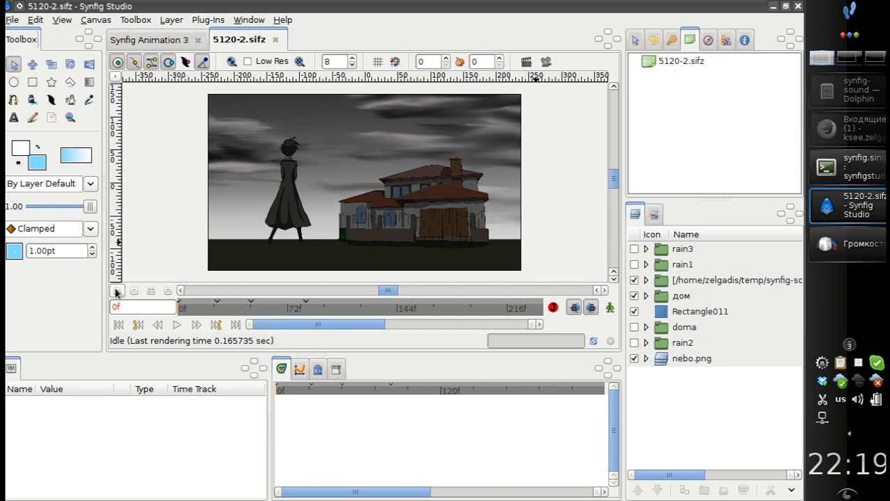
pyautogui.moveTo(309, 245)
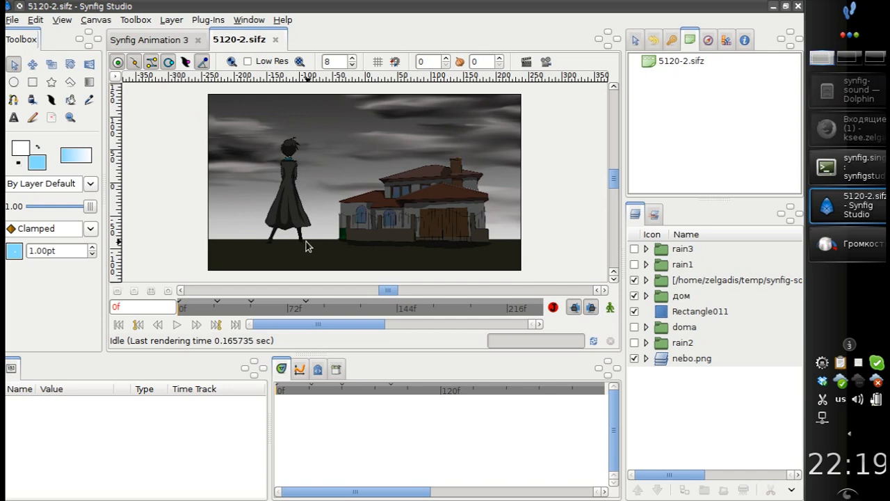
pyautogui.moveTo(292, 239)
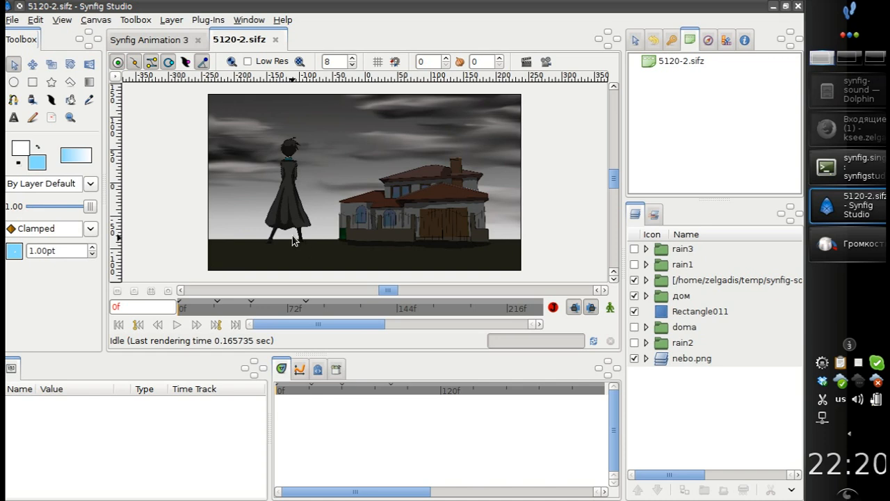
pyautogui.moveTo(303, 242)
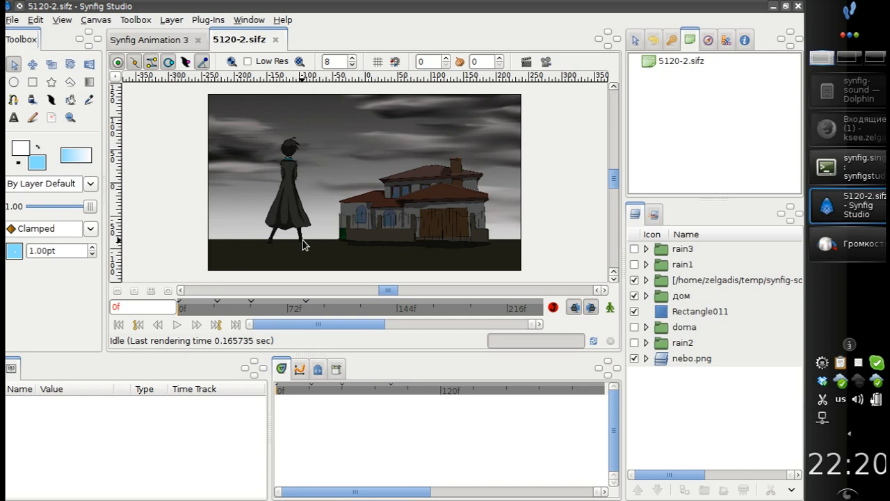
pyautogui.moveTo(250, 145)
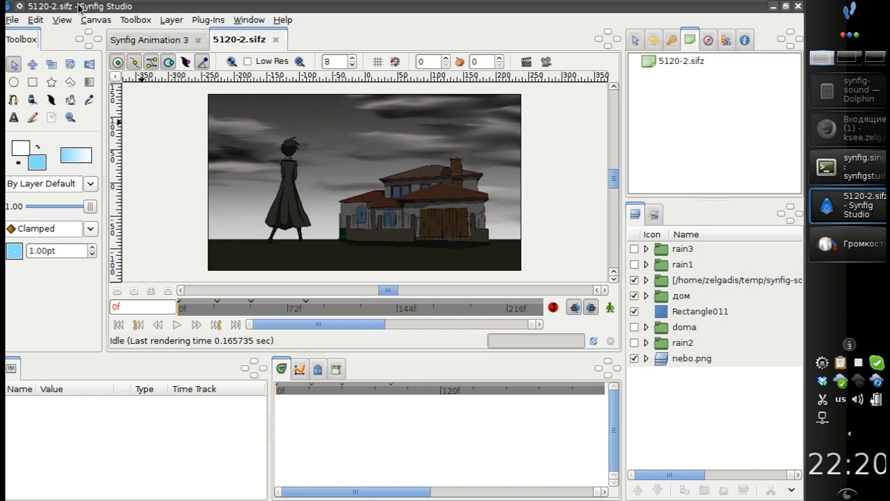
pyautogui.moveTo(281, 131)
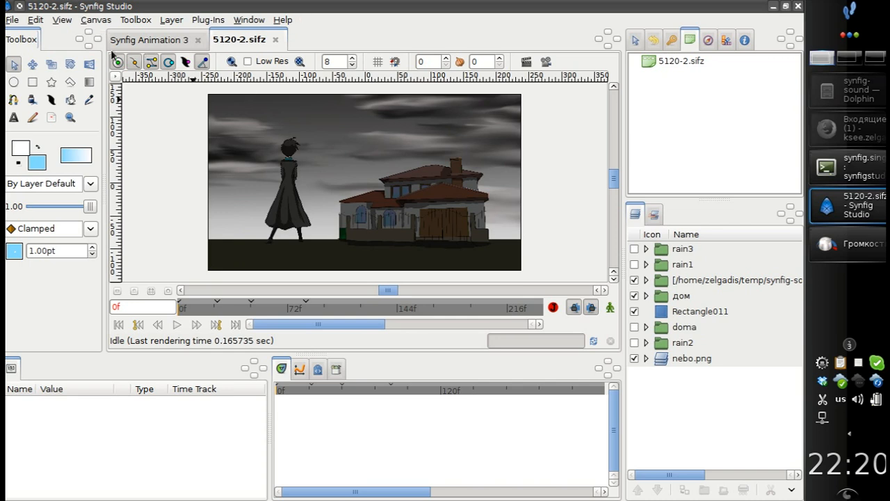
pyautogui.moveTo(281, 203)
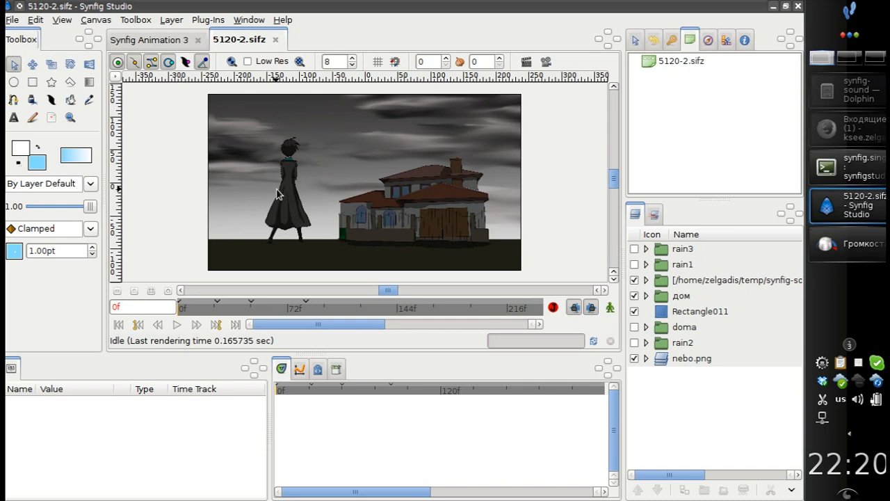
pyautogui.moveTo(244, 161)
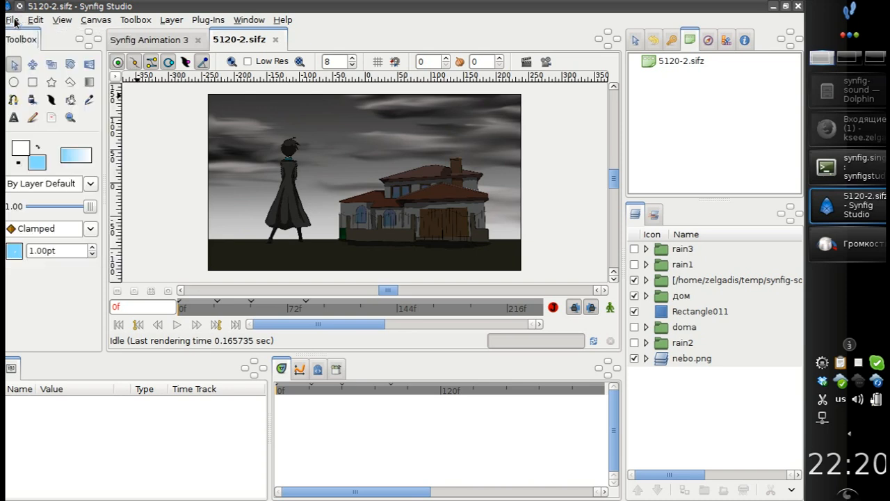
# Step: Import Into_the_Depths.mp3 from the synfig-sound folder as a new Sound layer
pyautogui.click(11, 19)
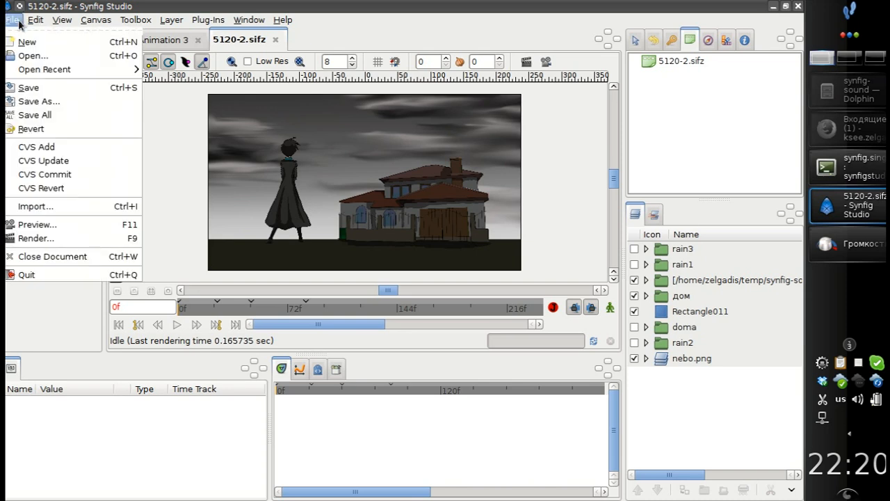
pyautogui.moveTo(35, 206)
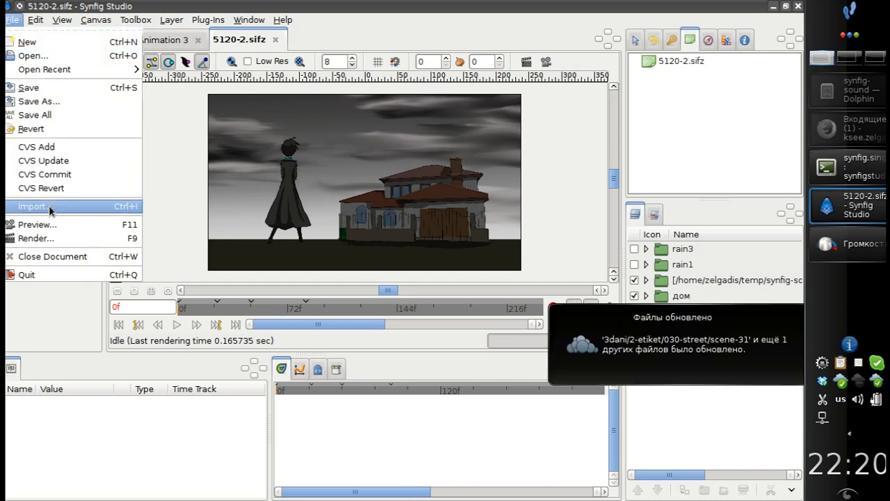
pyautogui.click(32, 206)
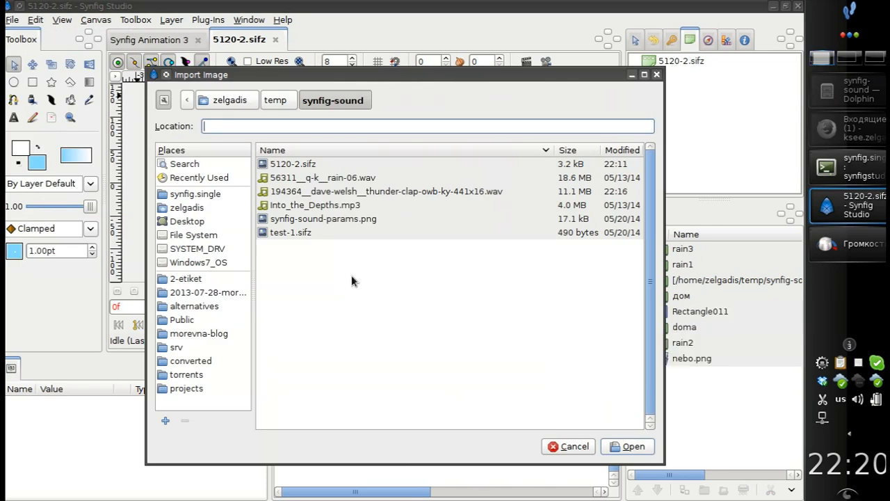
pyautogui.moveTo(327, 178)
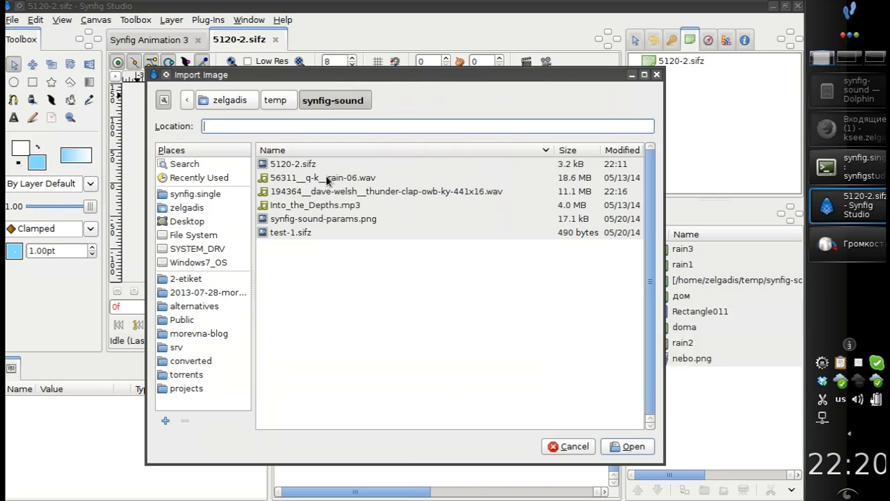
pyautogui.click(386, 192)
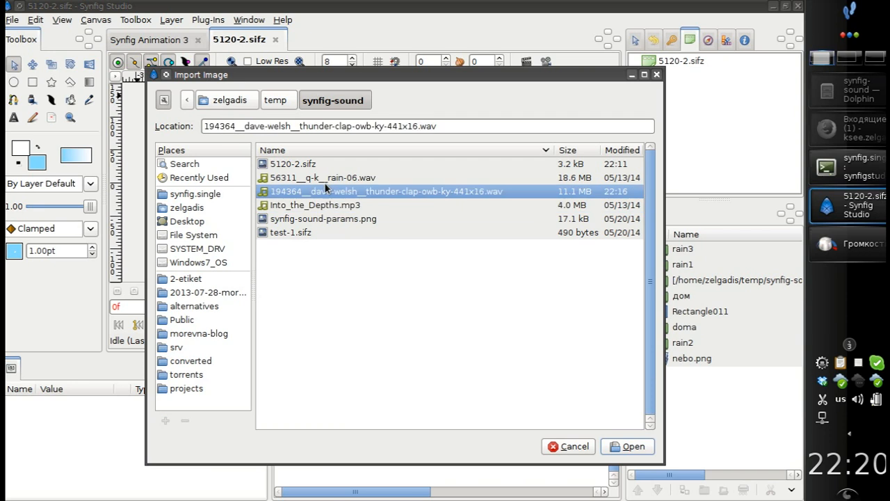
pyautogui.click(315, 204)
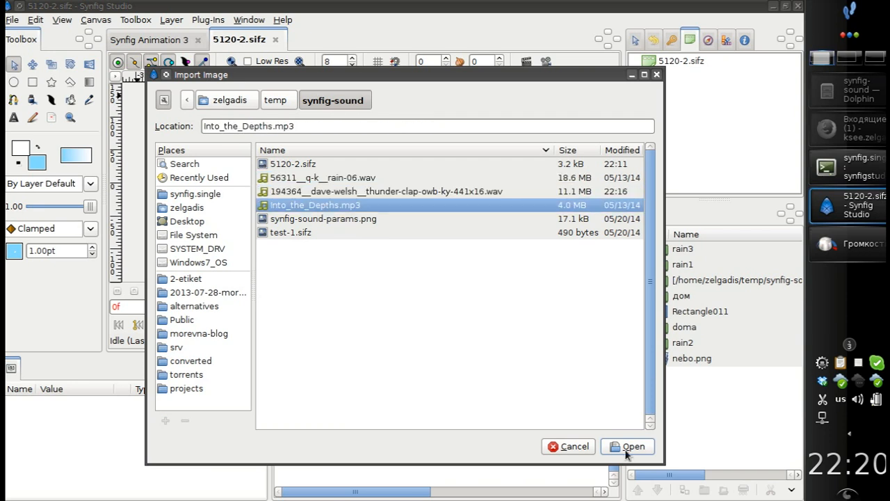
pyautogui.click(625, 445)
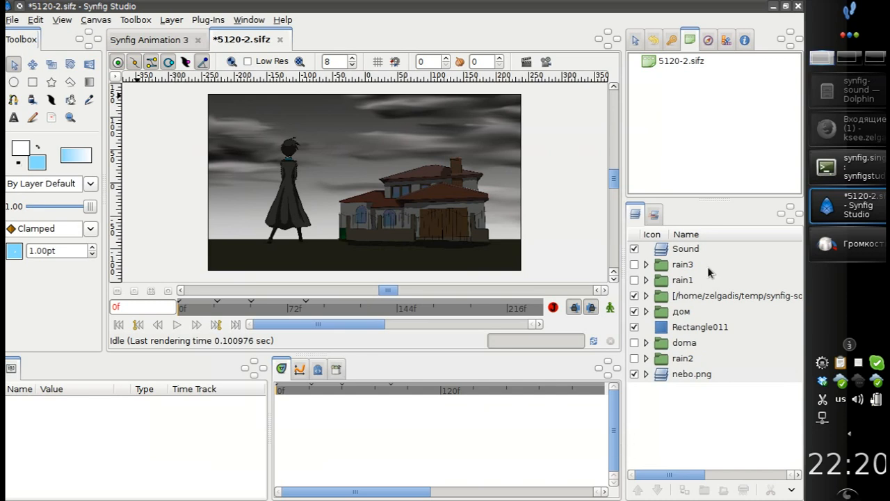
# Step: Rename the new sound layer to 'music' and play the animation twice to hear it
pyautogui.click(684, 247)
pyautogui.write('m')
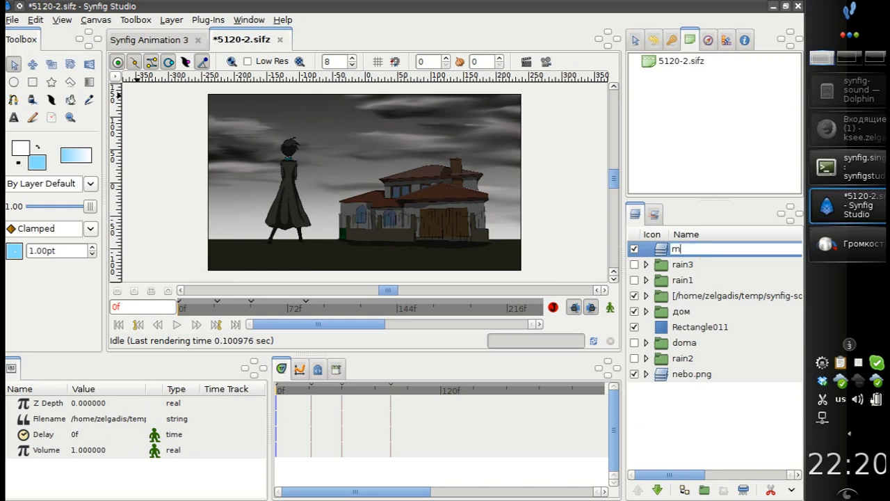
pyautogui.write('usic')
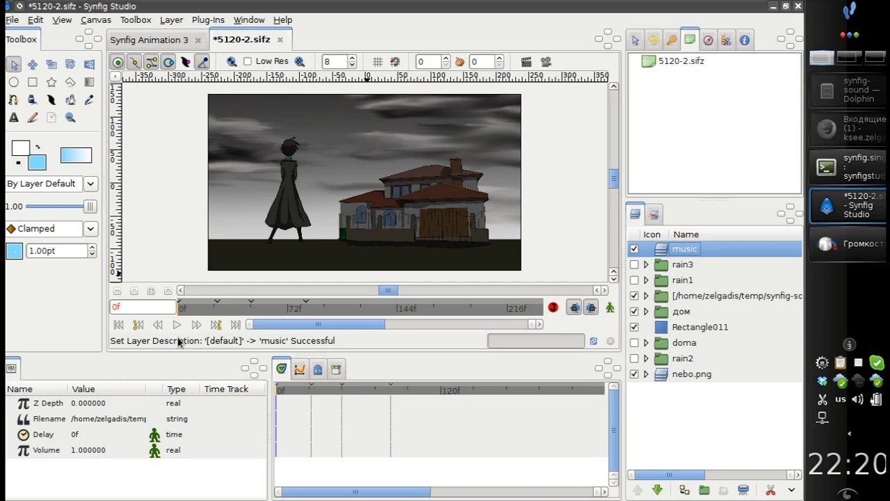
pyautogui.moveTo(177, 325)
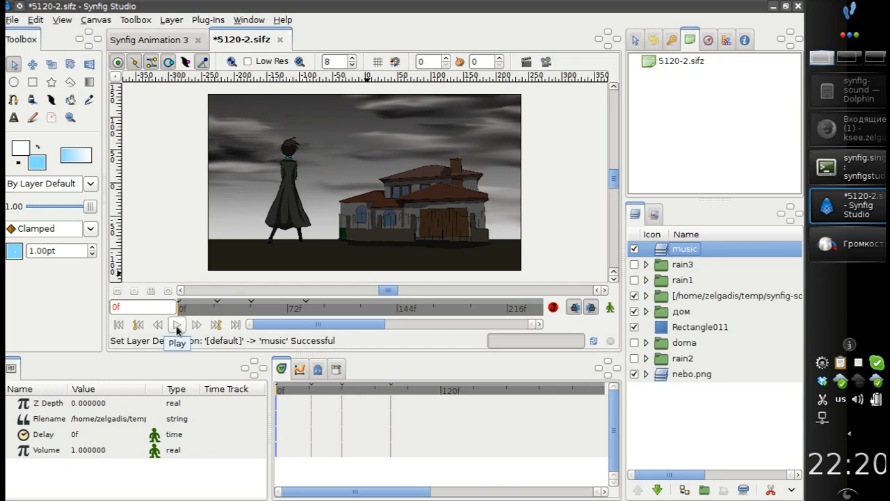
pyautogui.click(176, 324)
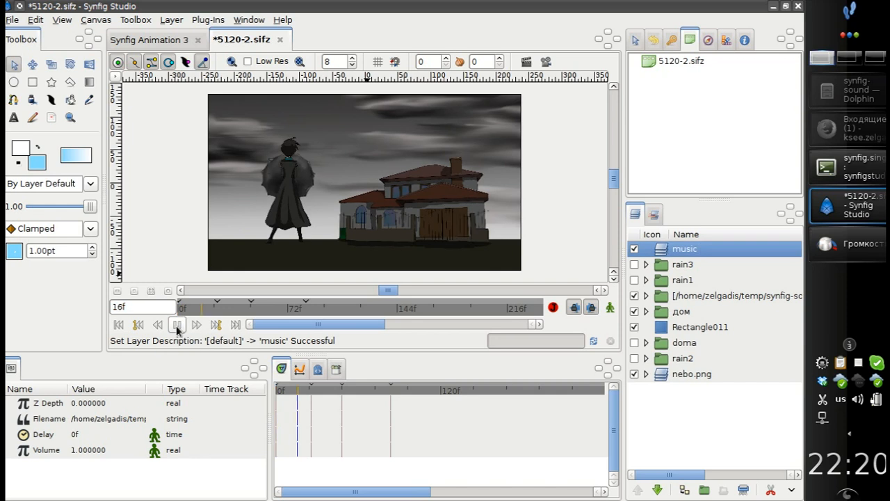
pyautogui.click(175, 325)
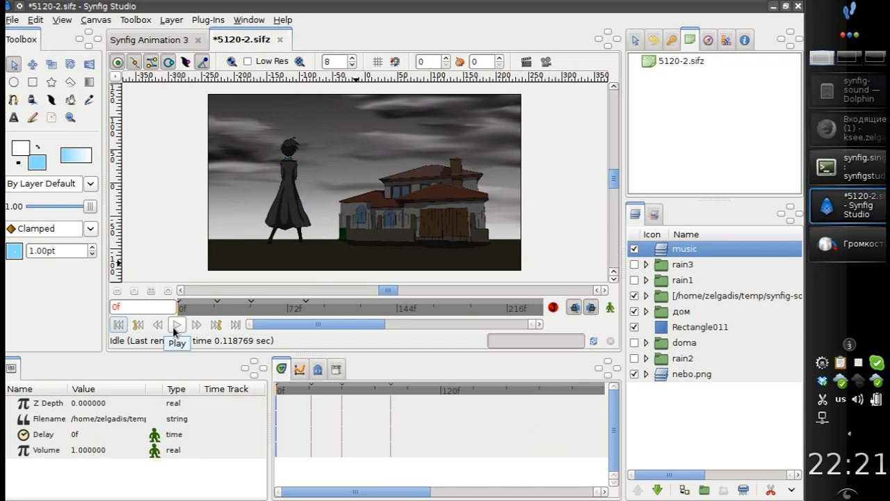
pyautogui.click(175, 324)
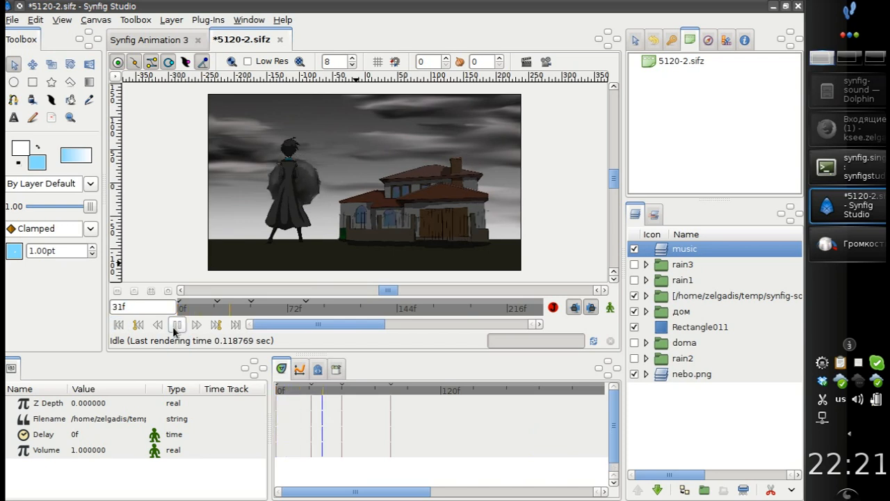
pyautogui.click(178, 324)
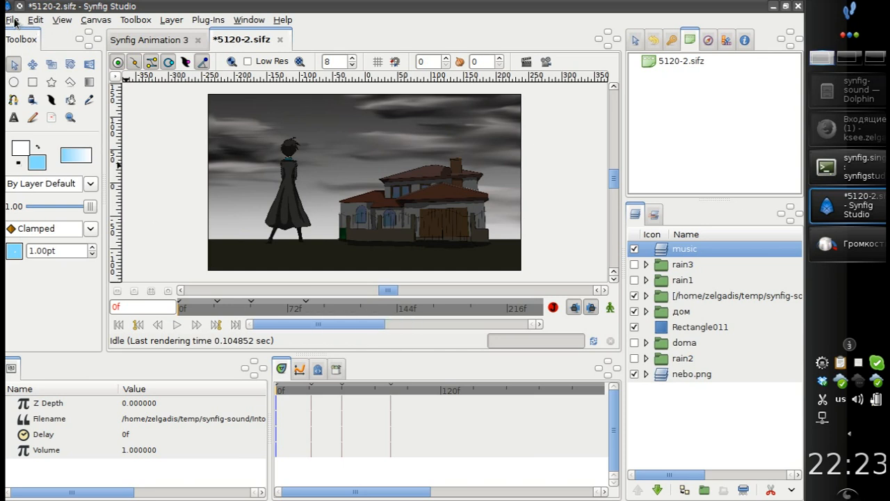
# Step: Import the thunder-clap .wav as a layer named 'thunder' and return to the start
pyautogui.click(12, 19)
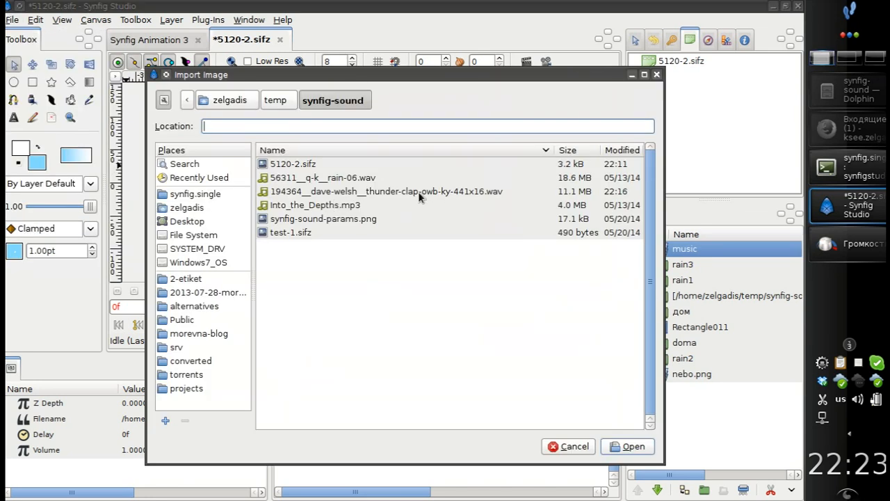
pyautogui.click(385, 192)
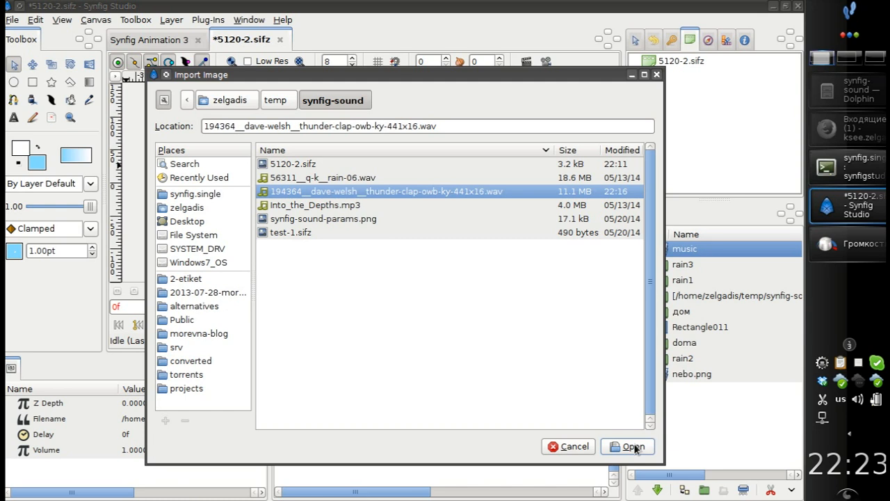
pyautogui.click(626, 445)
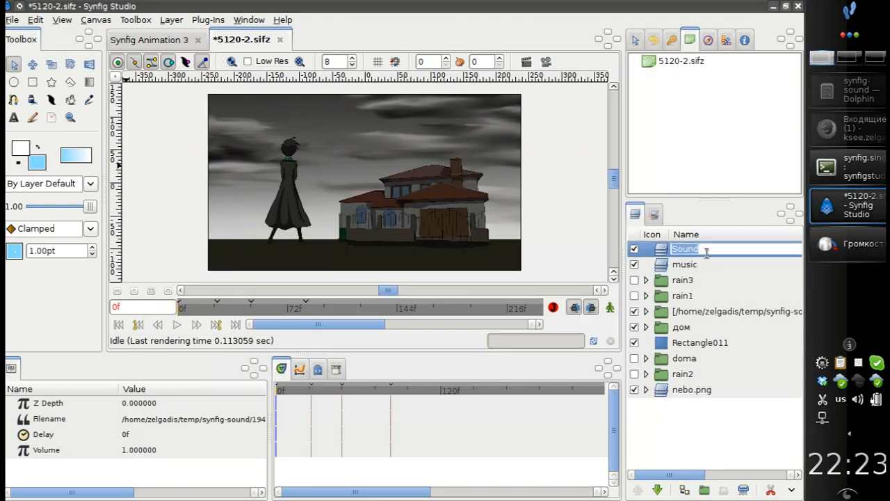
pyautogui.write('thun')
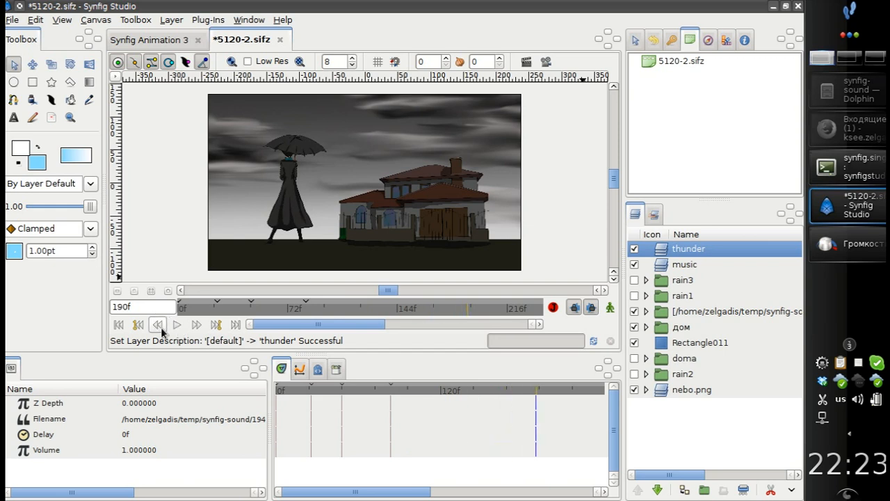
pyautogui.click(684, 264)
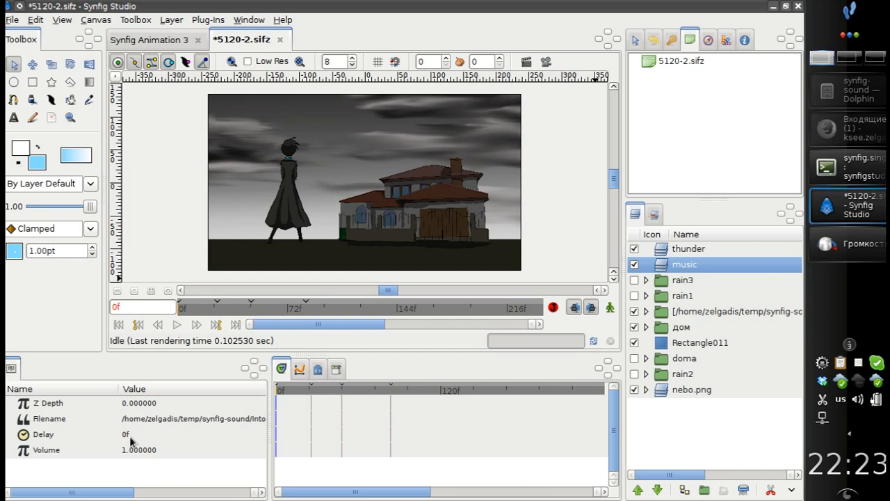
# Step: Set the music layer's Delay to 84f and play back to check the later start
pyautogui.click(251, 308)
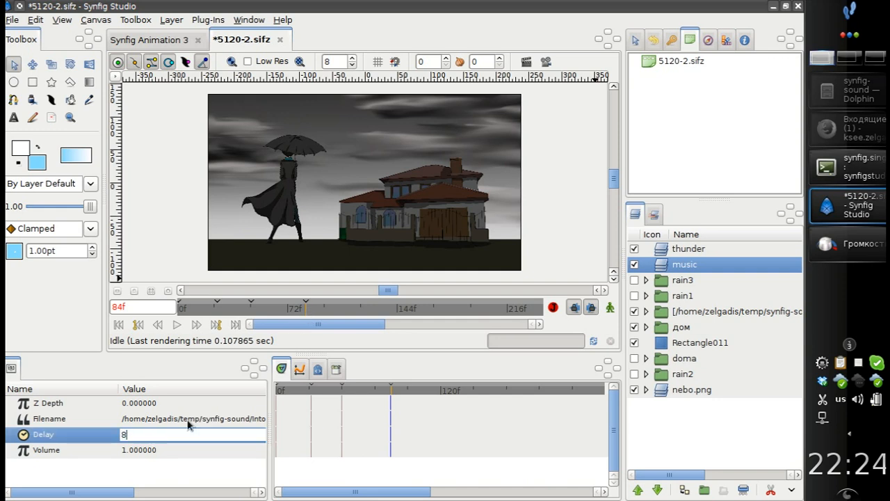
pyautogui.write('84f')
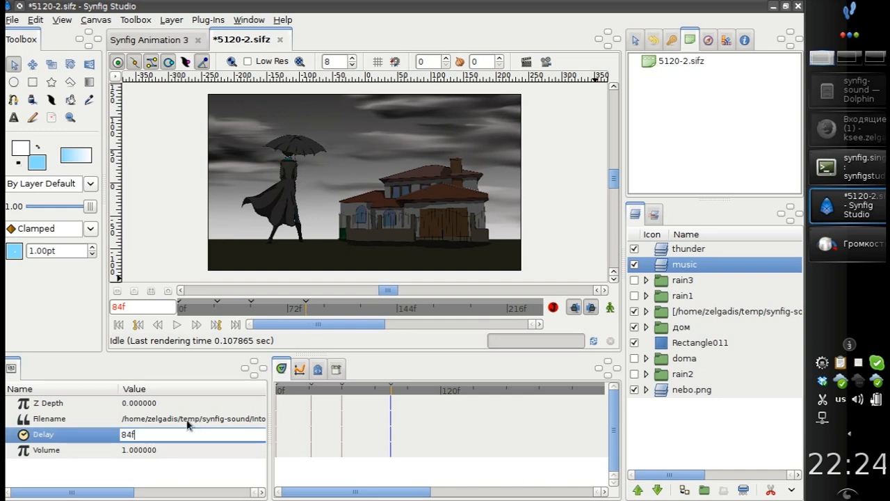
pyautogui.moveTo(188, 417)
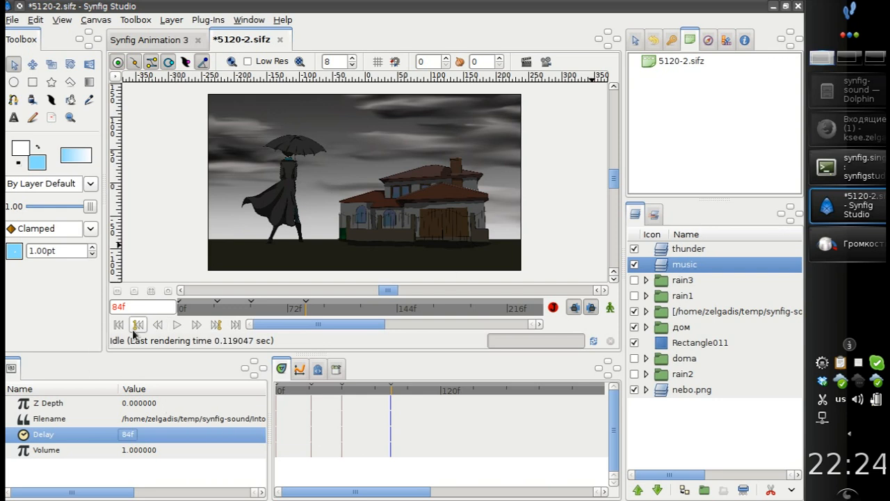
pyautogui.click(177, 324)
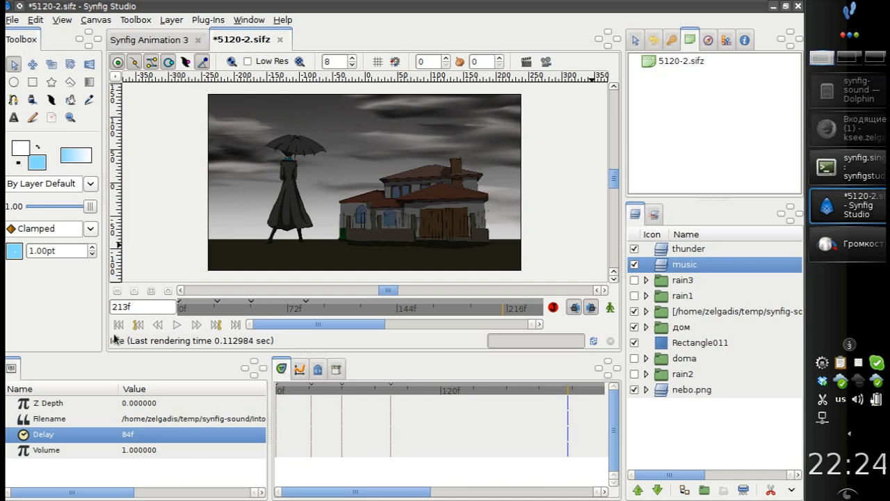
pyautogui.click(119, 324)
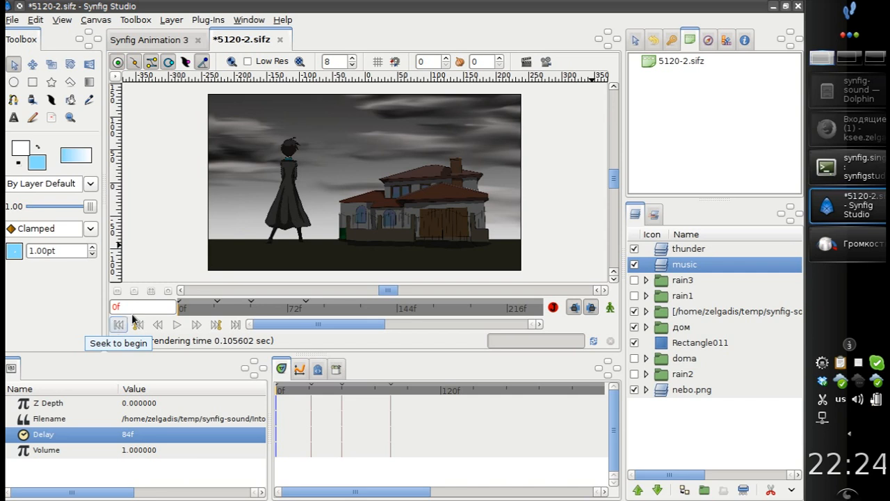
pyautogui.moveTo(159, 304)
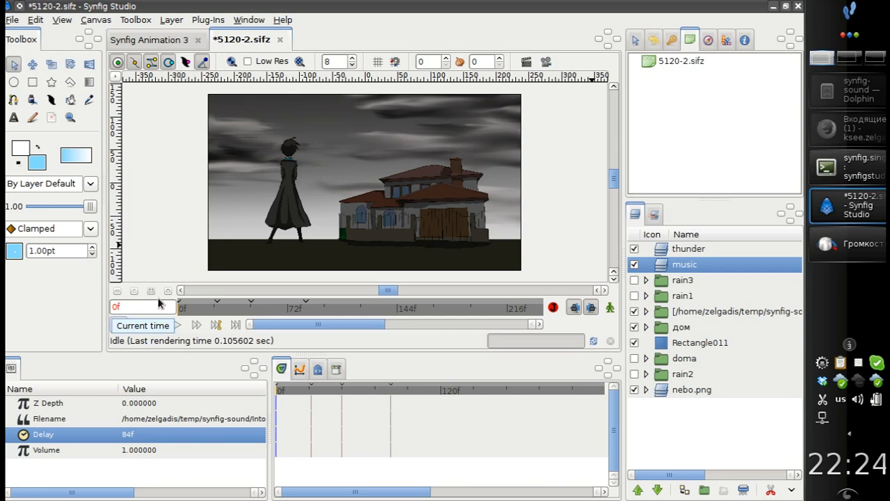